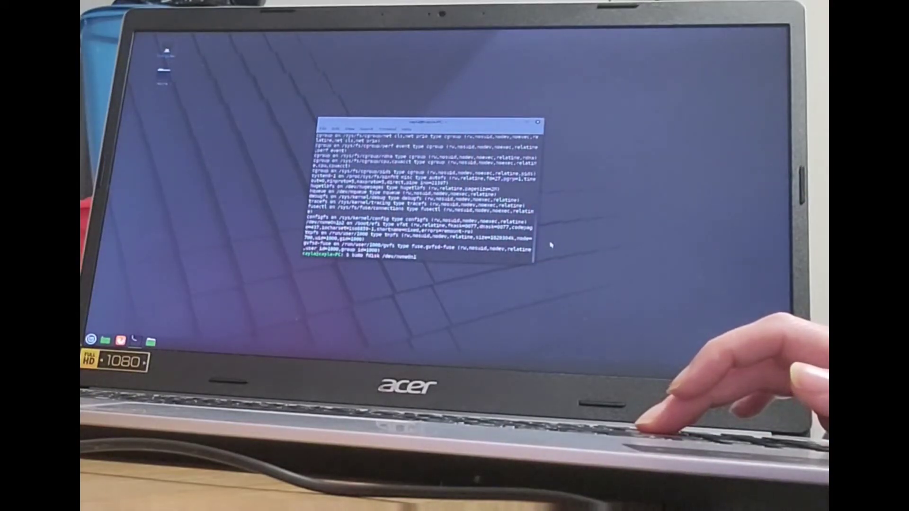
# Step: Run 'sudo fdisk /dev/nvme0n1' to open the interactive fdisk prompt on the NVMe disk
pyautogui.press('Return')
pyautogui.write('t')
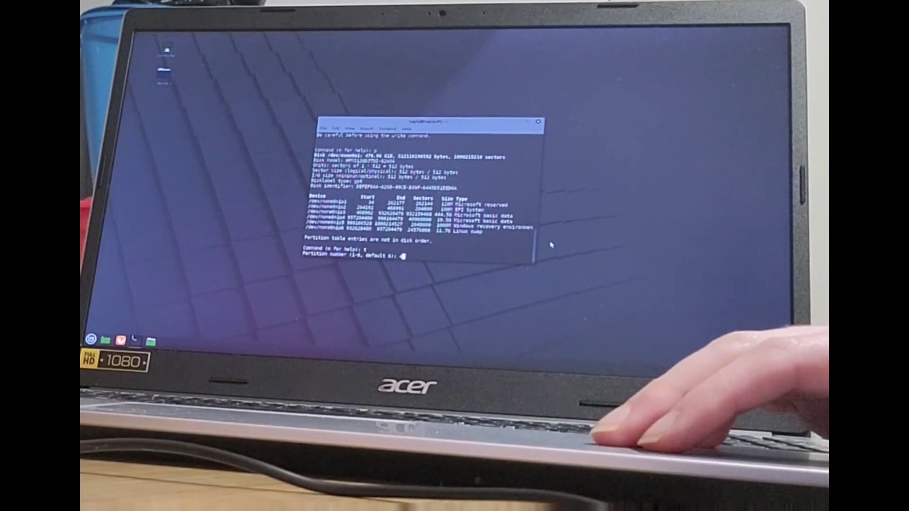
# Step: Select partition 4 for retyping and request the partition type list with L
pyautogui.write('4')
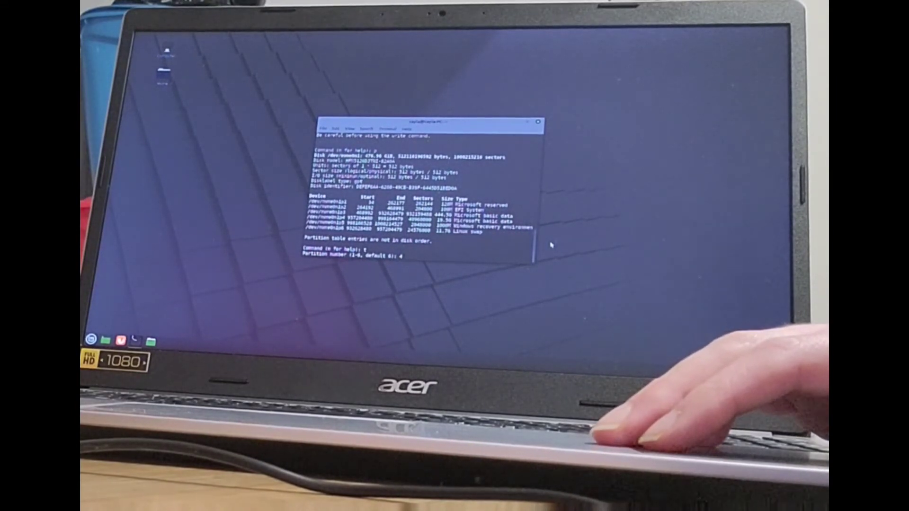
pyautogui.press('Return')
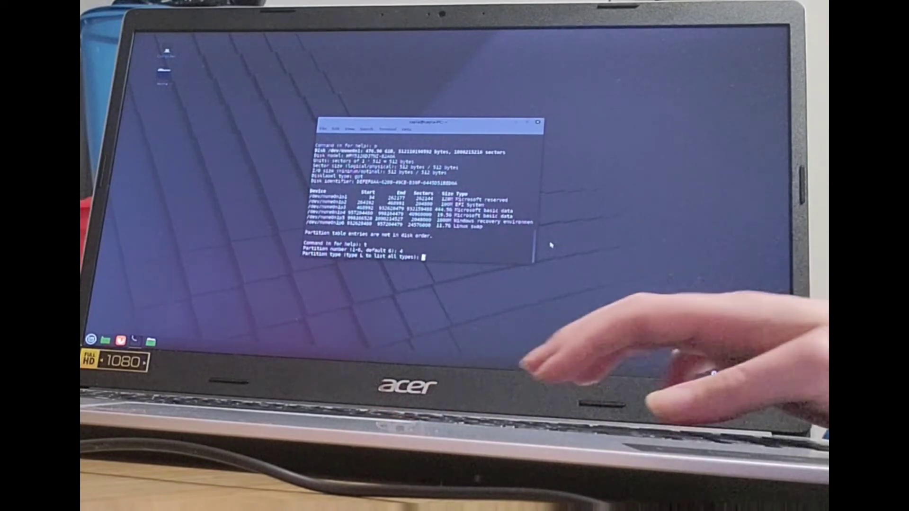
pyautogui.write('L')
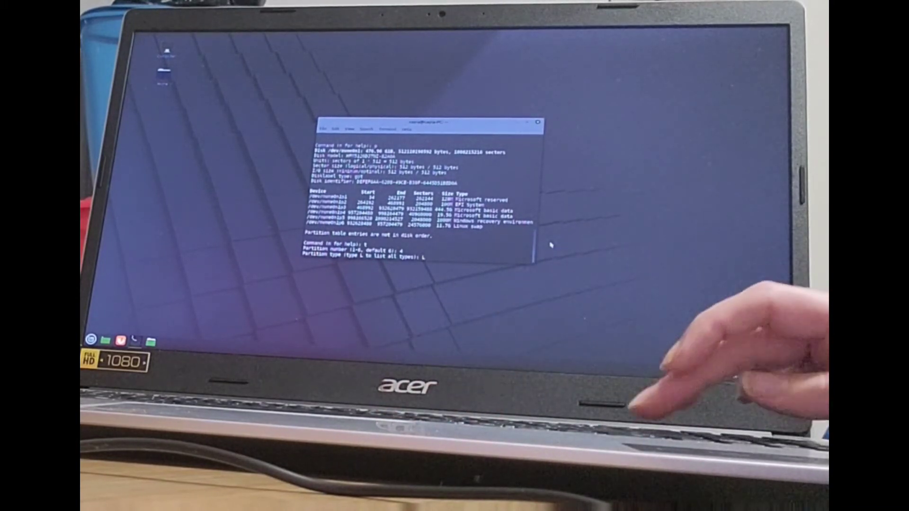